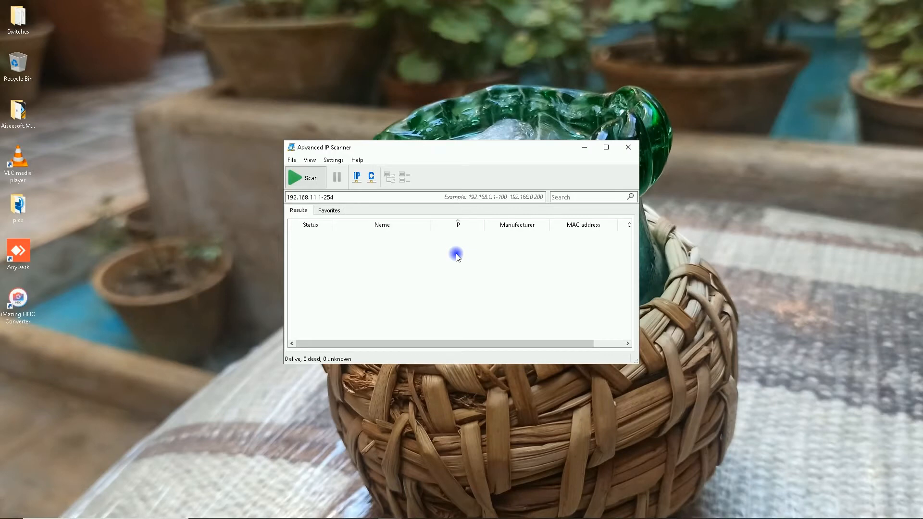
# Scan 192.168.11.1-254 and select the Espressif Inc. board at 192.168.11.9.
pyautogui.click(304, 177)
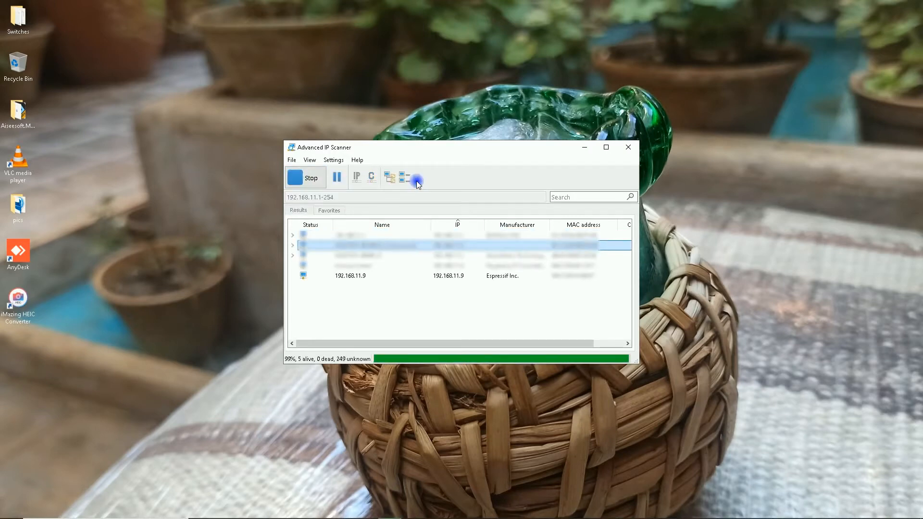
pyautogui.click(304, 178)
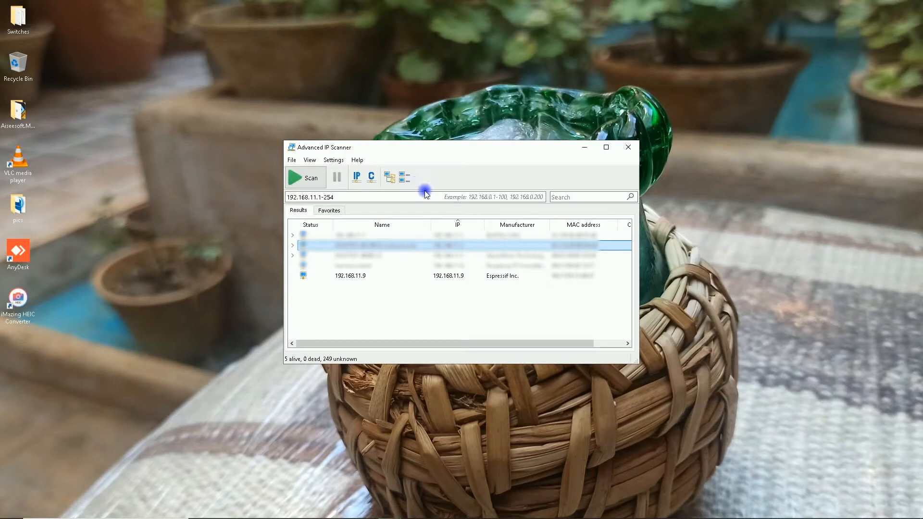
pyautogui.click(381, 276)
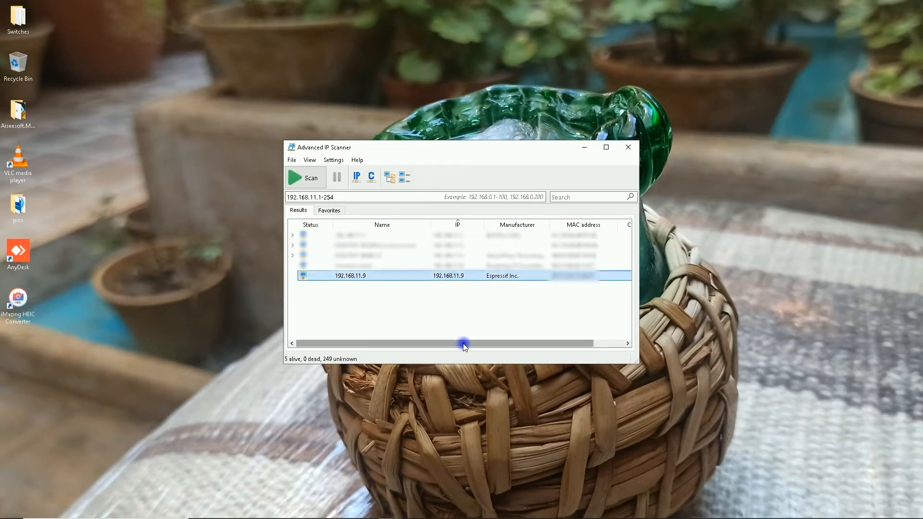
pyautogui.moveTo(500, 277)
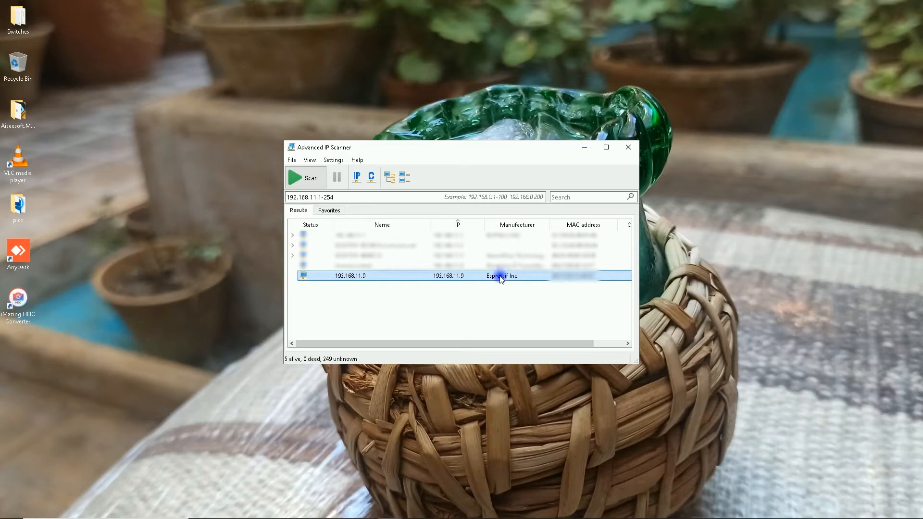
pyautogui.moveTo(272, 461)
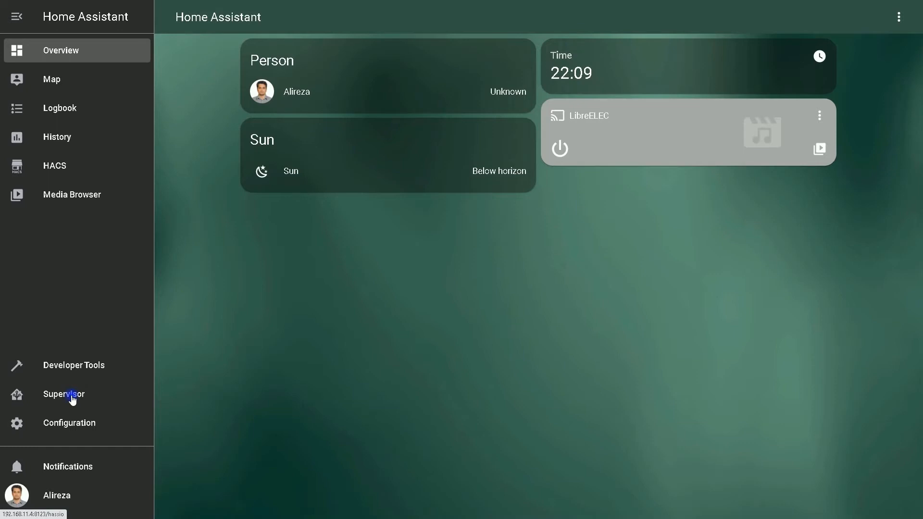
# Open the ESPHome add-on from Supervisor and launch its web UI.
pyautogui.click(63, 394)
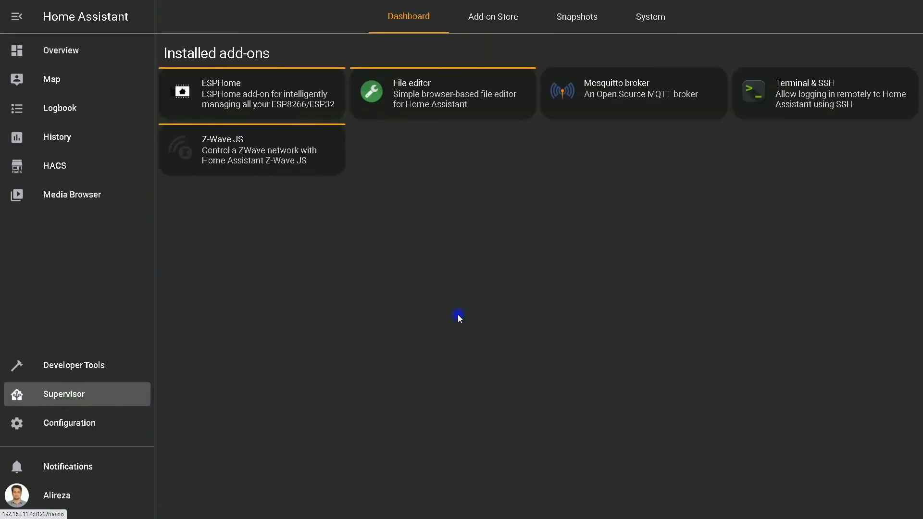
pyautogui.moveTo(267, 102)
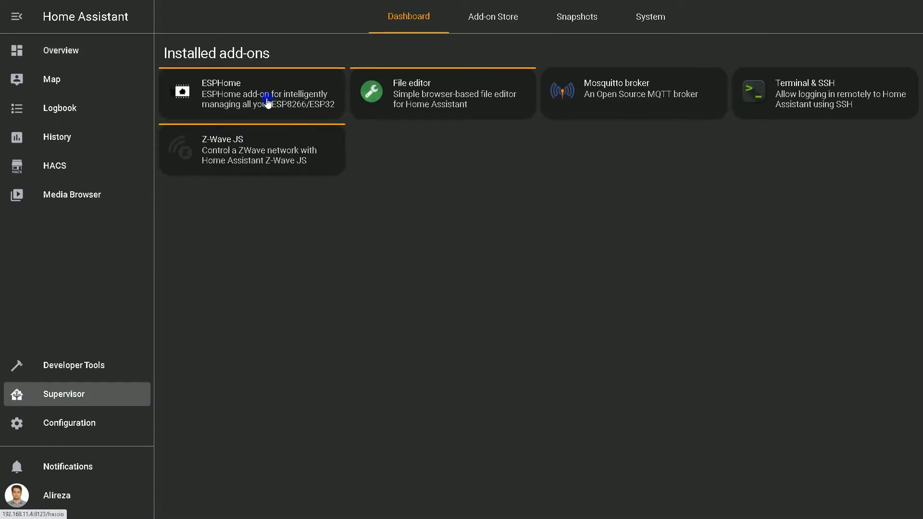
pyautogui.click(251, 94)
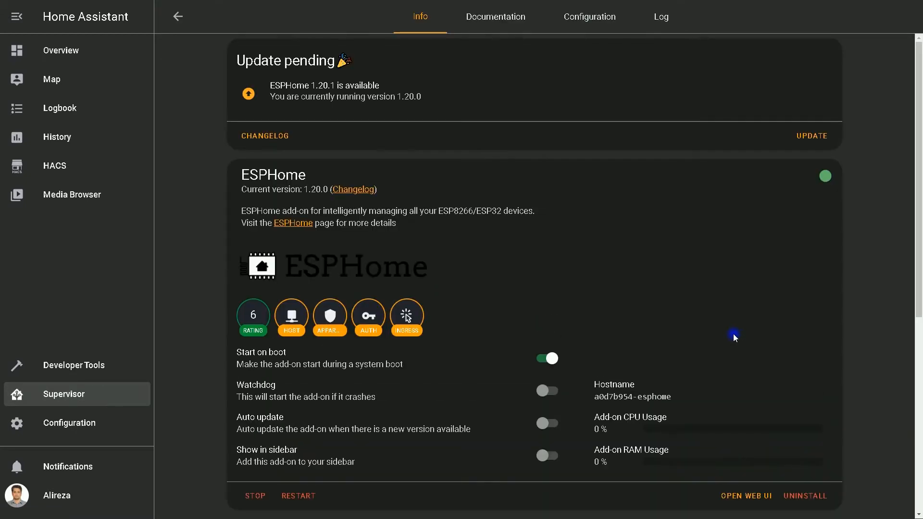
pyautogui.scroll(-3)
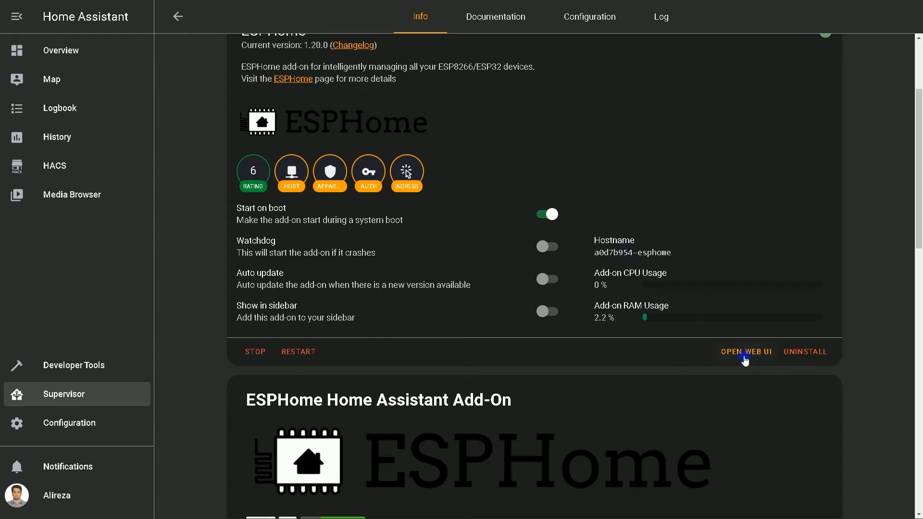
pyautogui.click(746, 351)
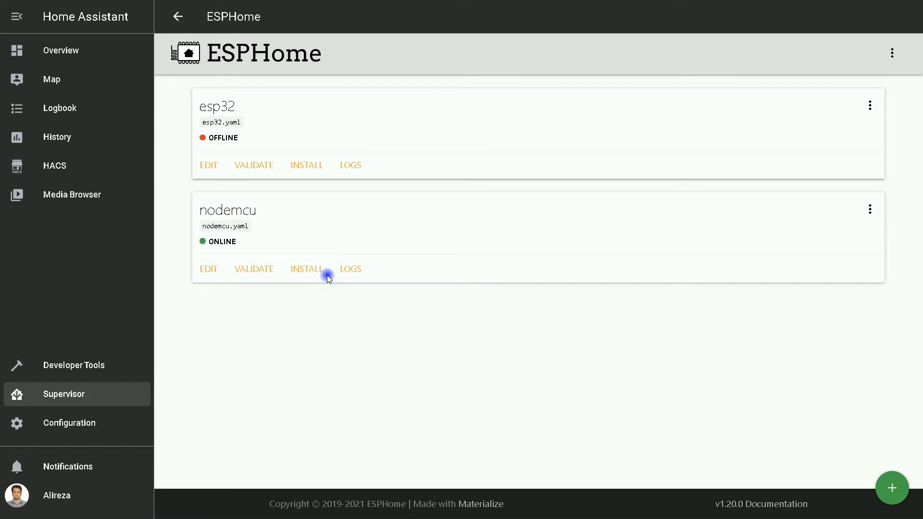
pyautogui.moveTo(223, 283)
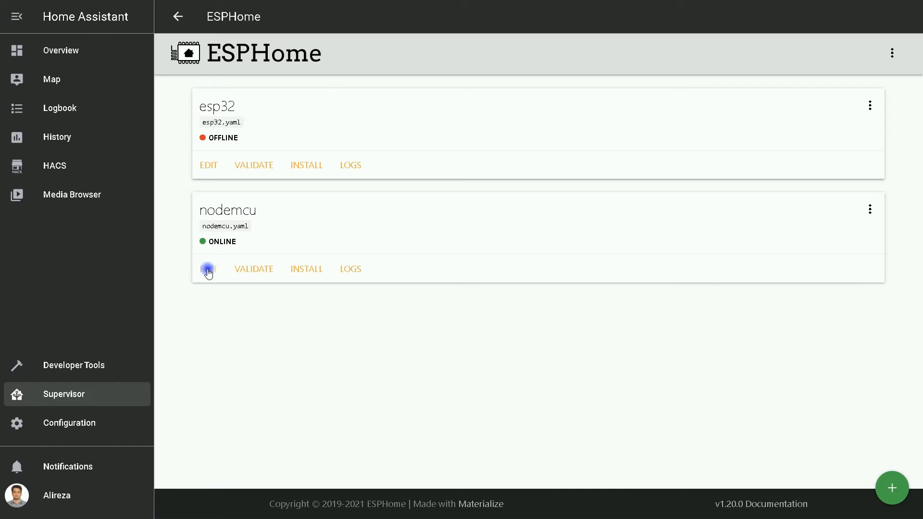
# Edit the nodemcu device's configuration from the ESPHome dashboard.
pyautogui.click(208, 269)
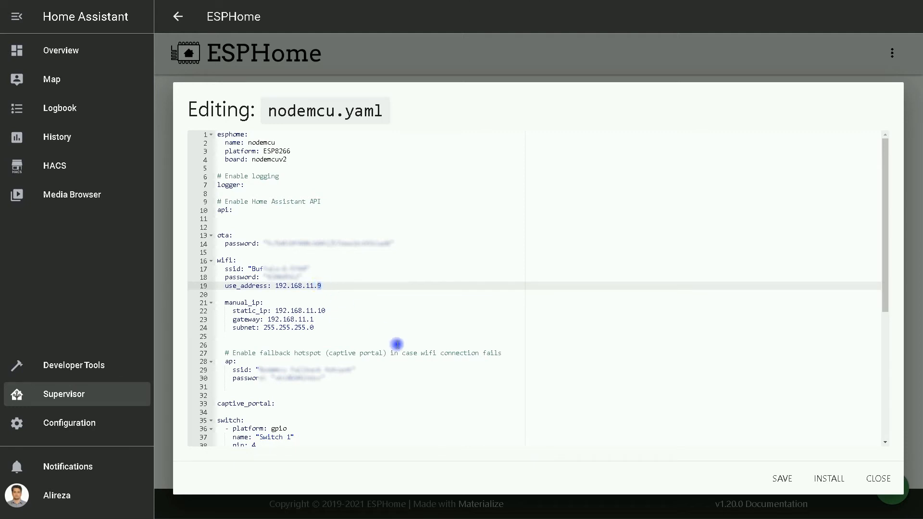
# Add manual_ip 192.168.11.10, gateway 192.168.11.1, subnet 255.255.255.0 and save nodemcu.yaml.
pyautogui.click(323, 311)
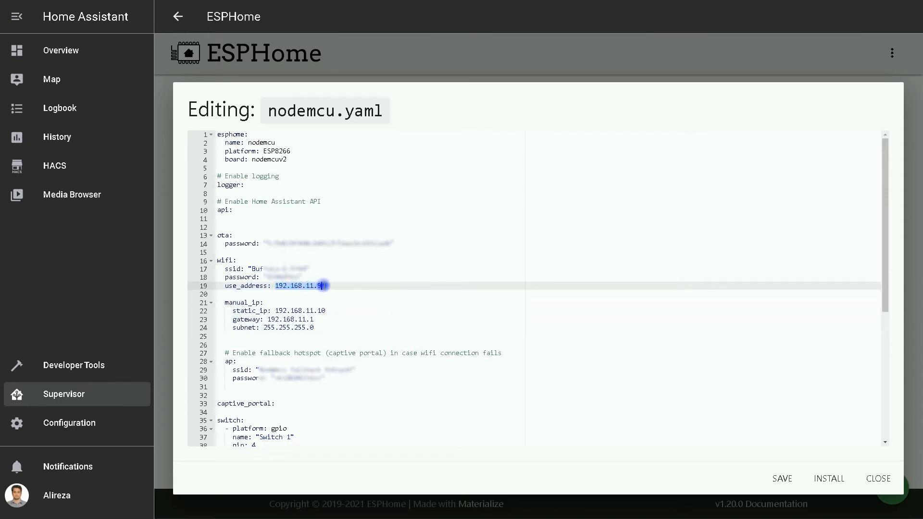
pyautogui.doubleClick(299, 311)
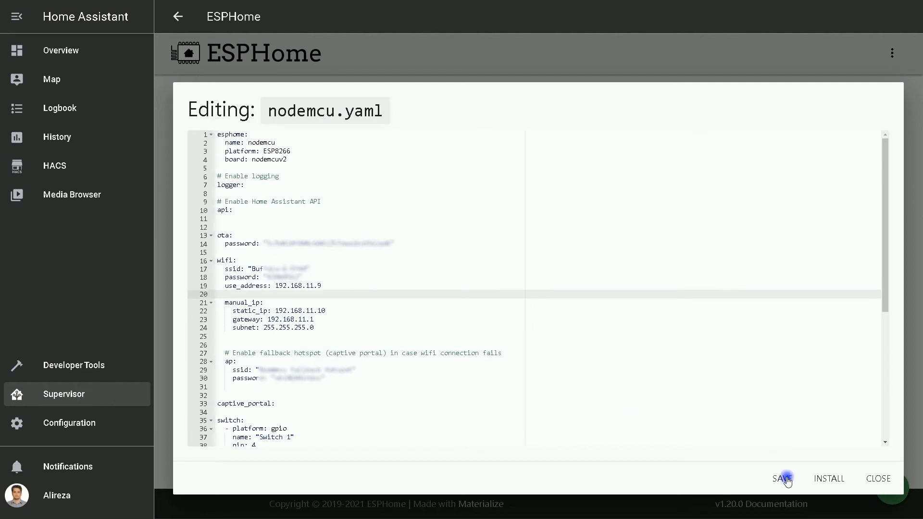
pyautogui.click(782, 479)
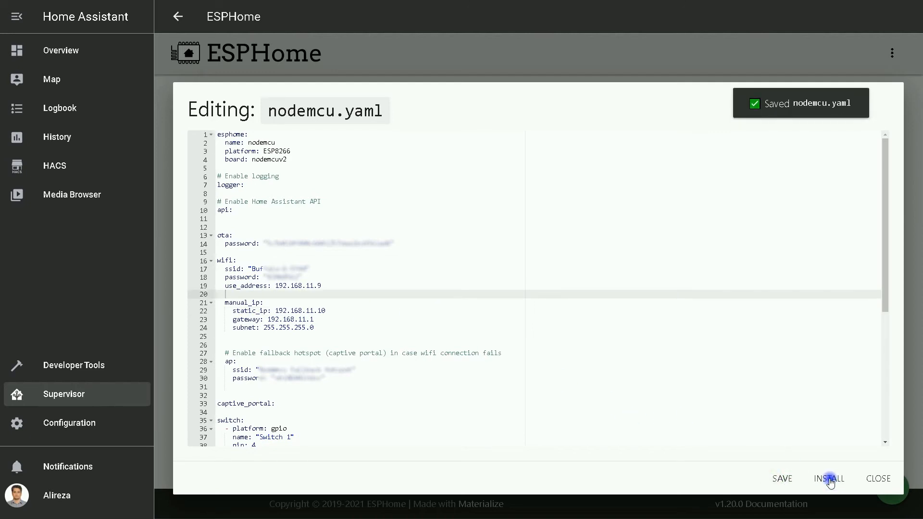
pyautogui.moveTo(202, 303)
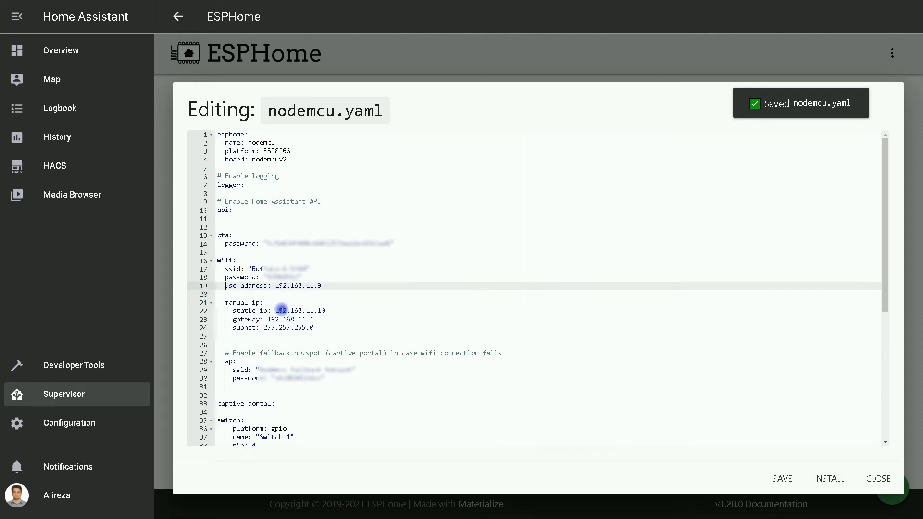
pyautogui.moveTo(829, 479)
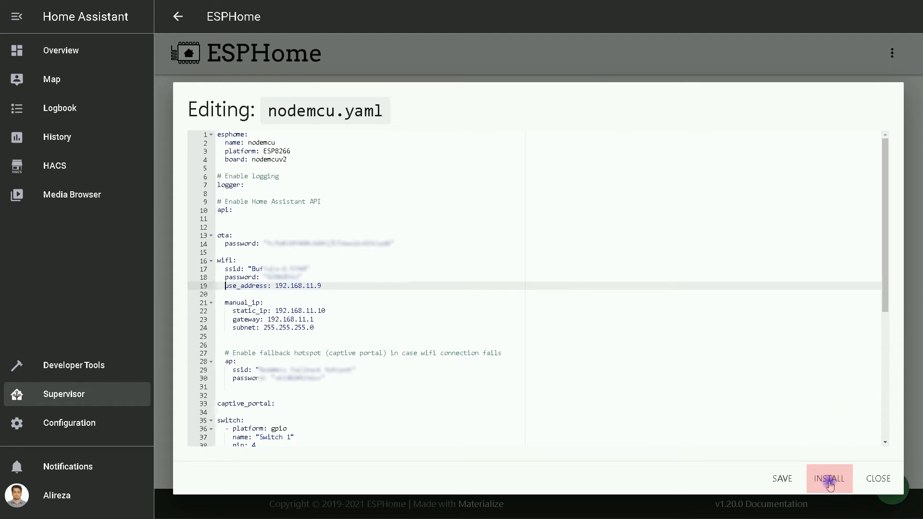
# Install the nodemcu configuration onto the board wirelessly.
pyautogui.click(829, 479)
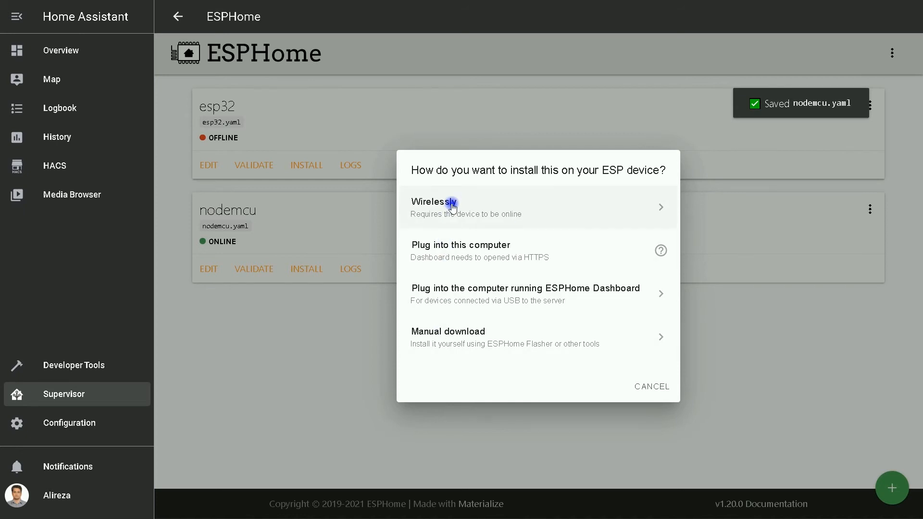
pyautogui.click(433, 202)
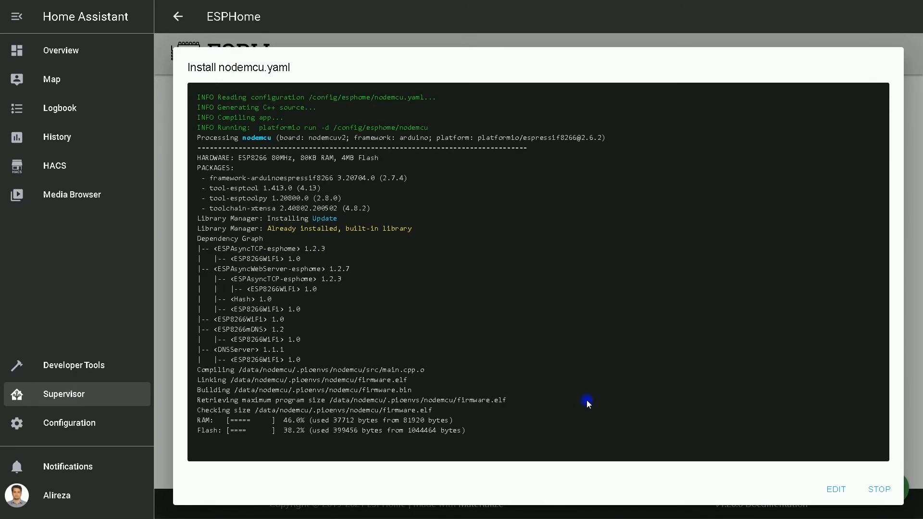
# Review the failing install log for 192.168.11.9 and stop it.
pyautogui.scroll(-3)
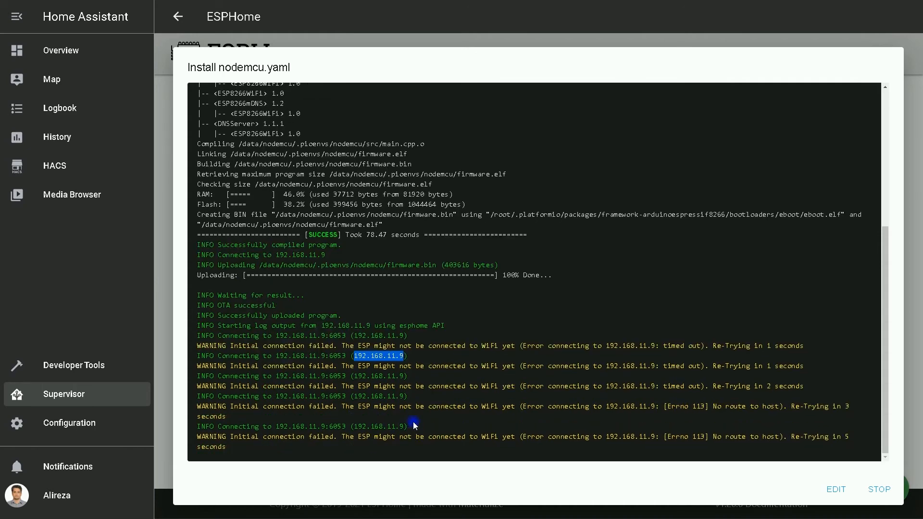
pyautogui.moveTo(463, 406)
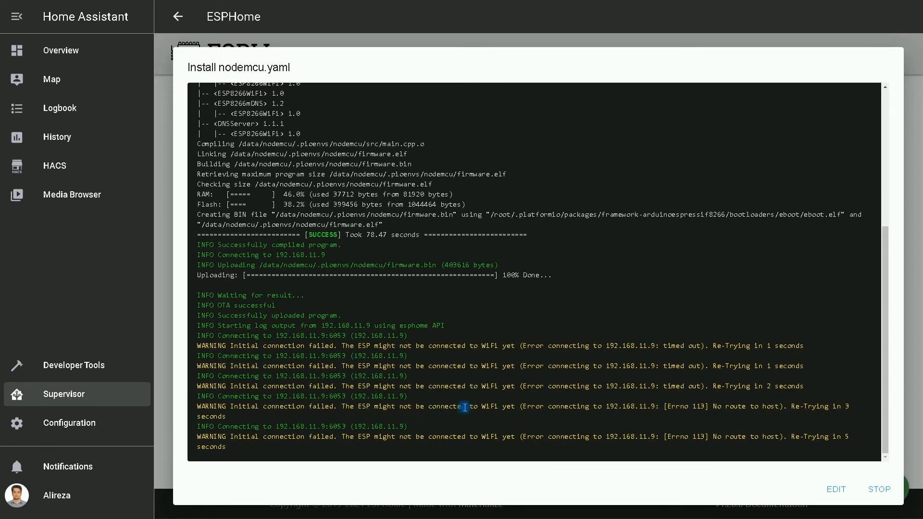
pyautogui.scroll(-3)
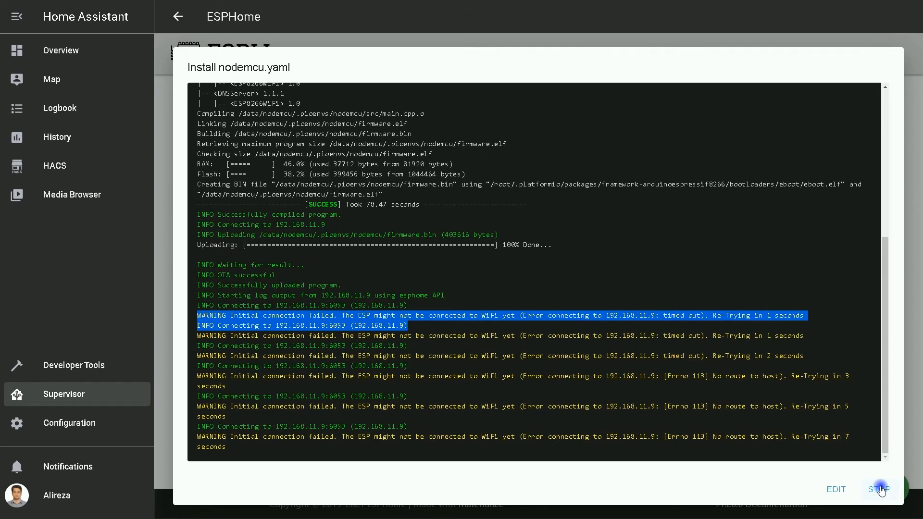
pyautogui.click(879, 490)
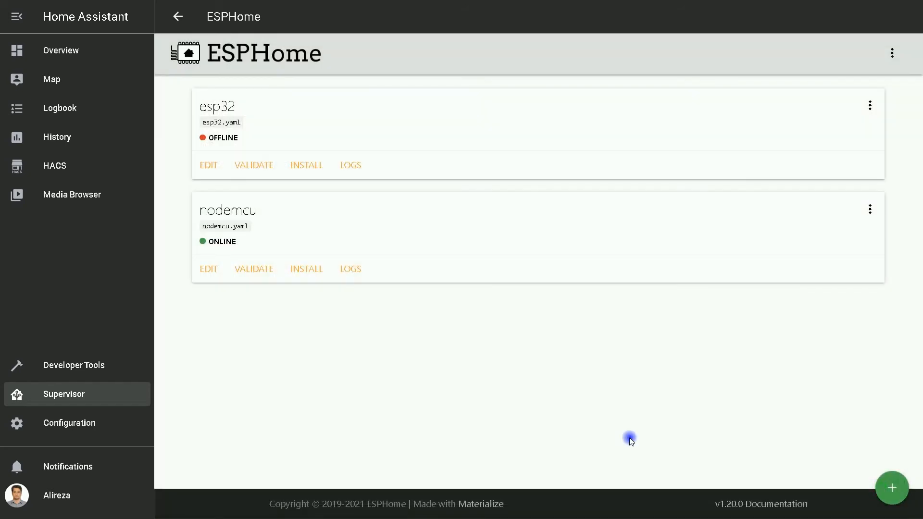
pyautogui.moveTo(226, 226)
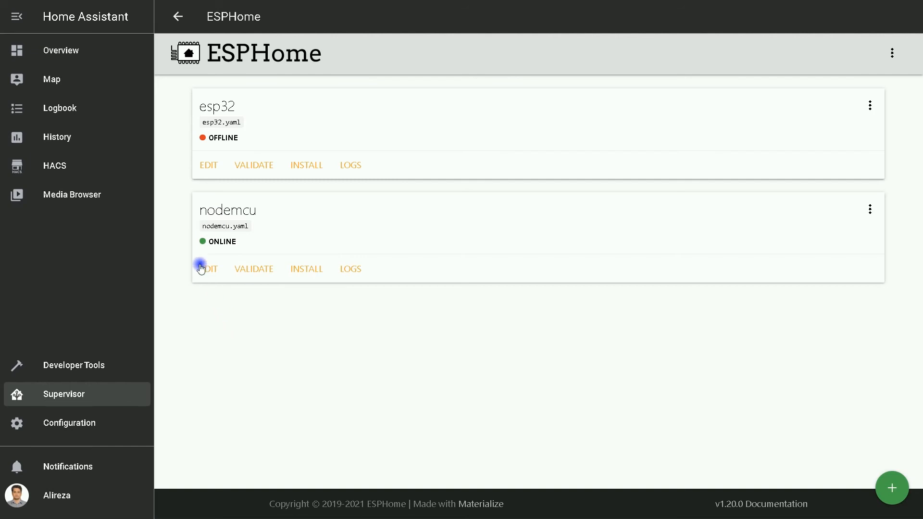
# Comment out line 19's use_address in nodemcu.yaml and save.
pyautogui.click(207, 268)
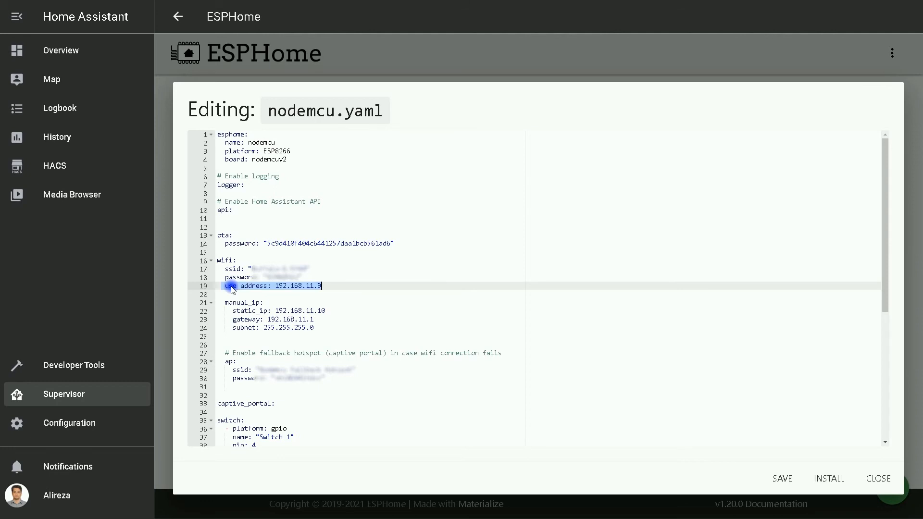
pyautogui.click(219, 285)
pyautogui.write('#  ')
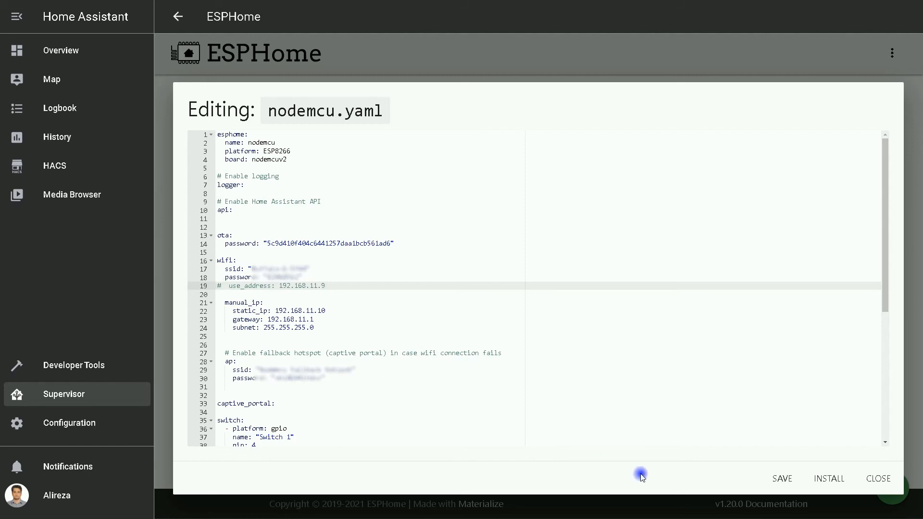
pyautogui.moveTo(825, 460)
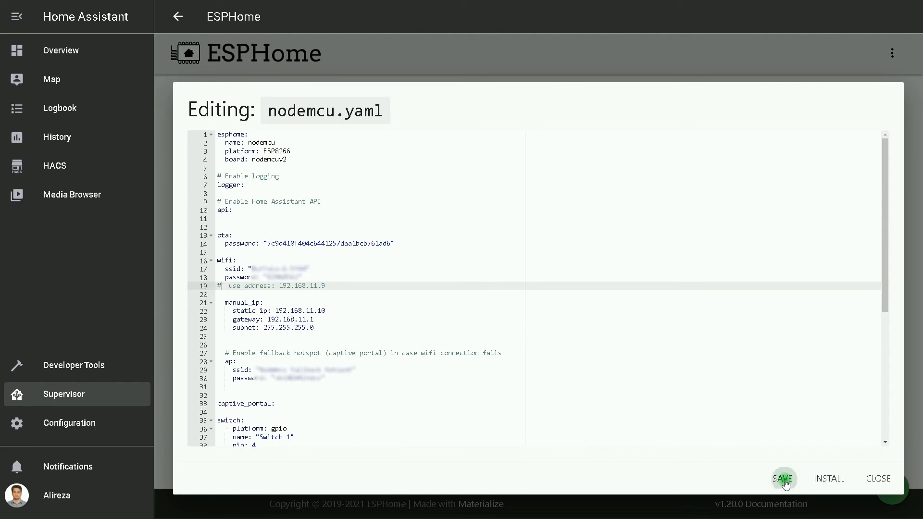
pyautogui.click(783, 479)
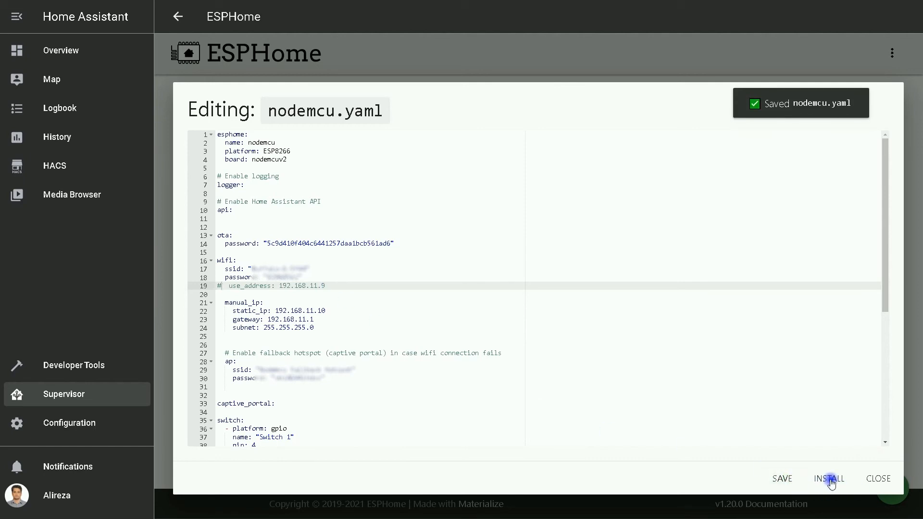
# Start installing the saved nodemcu configuration, bringing up the install-method dialog.
pyautogui.click(829, 479)
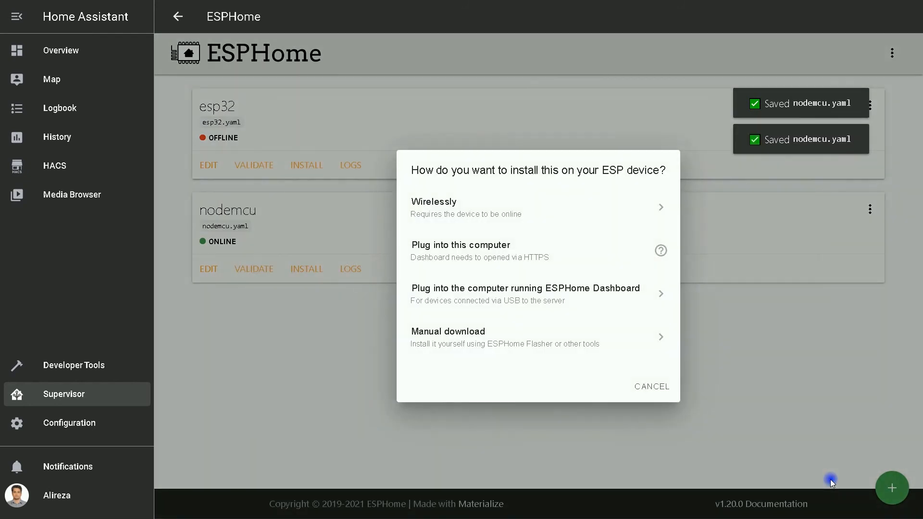
pyautogui.moveTo(545, 226)
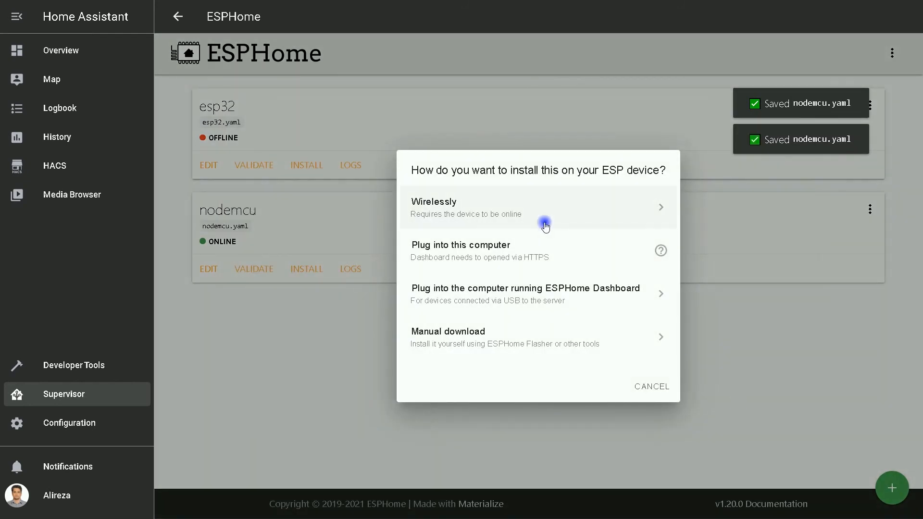
pyautogui.moveTo(543, 217)
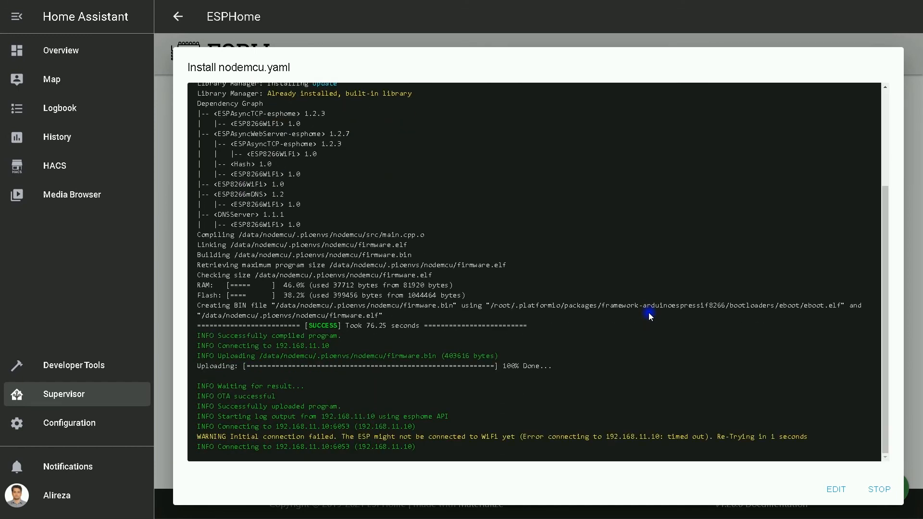
# Confirm the log reports IP Address 192.168.11.10, then stop the install log.
pyautogui.scroll(-3)
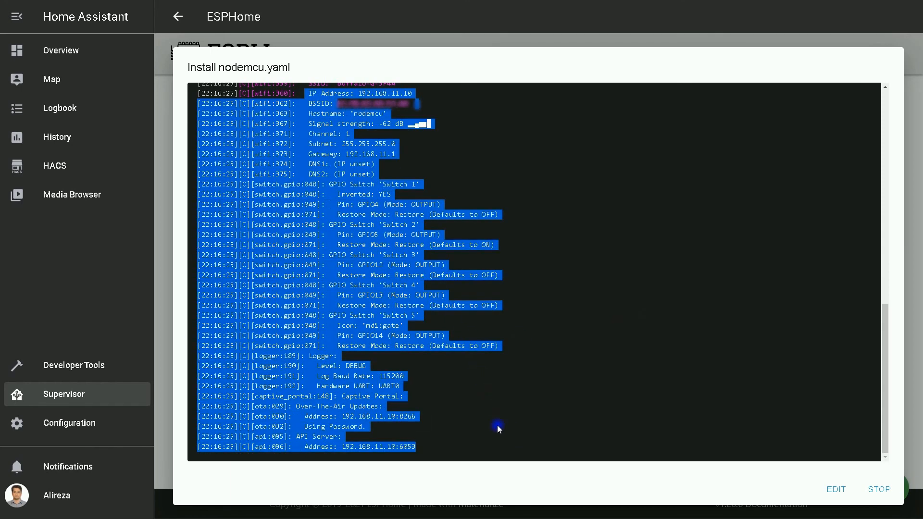
pyautogui.click(498, 427)
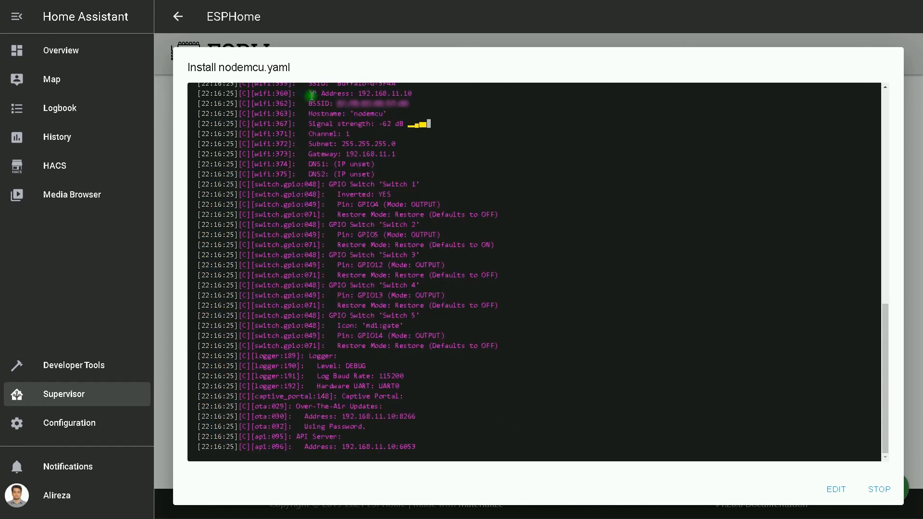
pyautogui.doubleClick(359, 93)
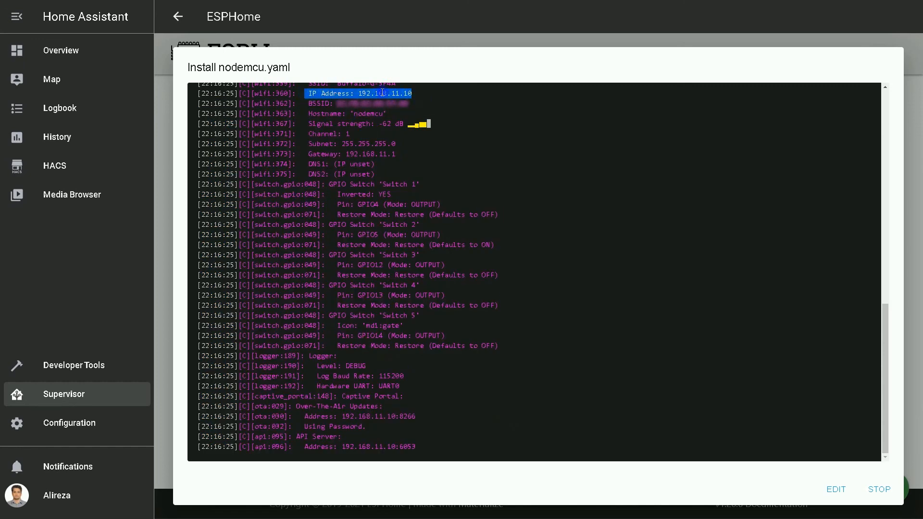
pyautogui.click(385, 459)
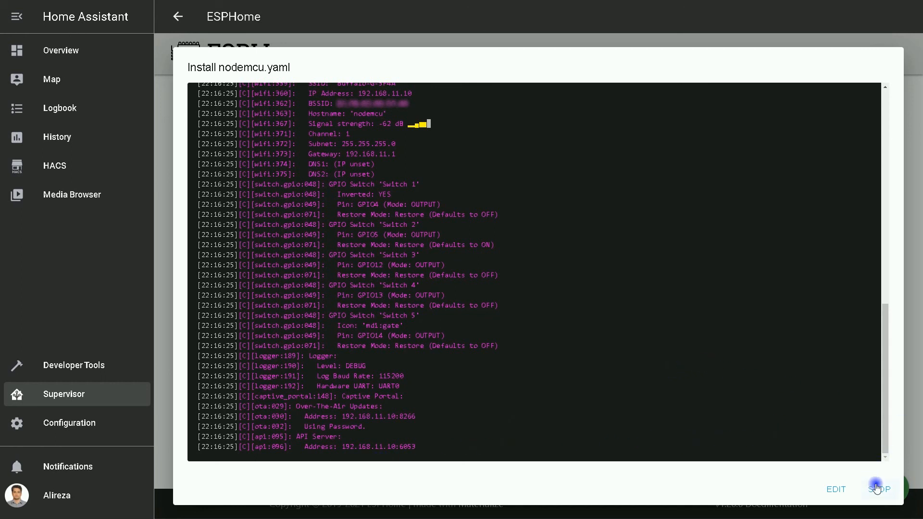
pyautogui.moveTo(878, 493)
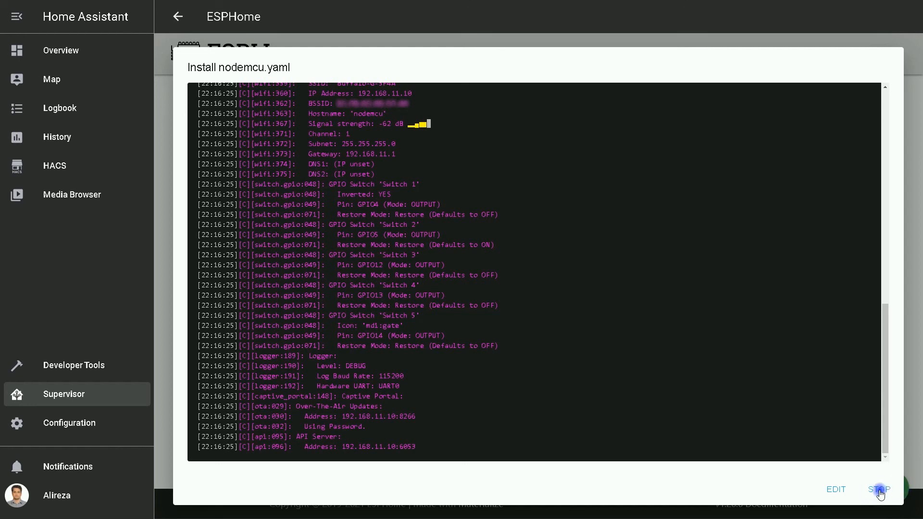
pyautogui.click(879, 489)
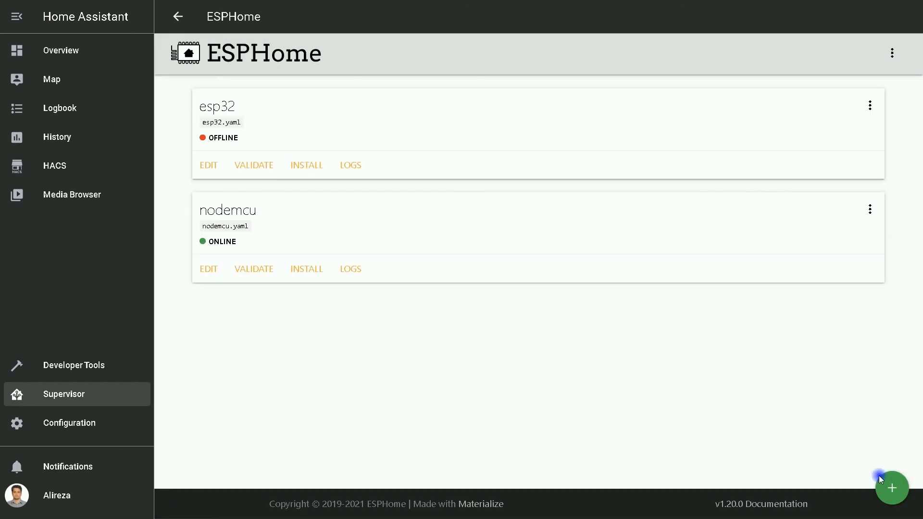